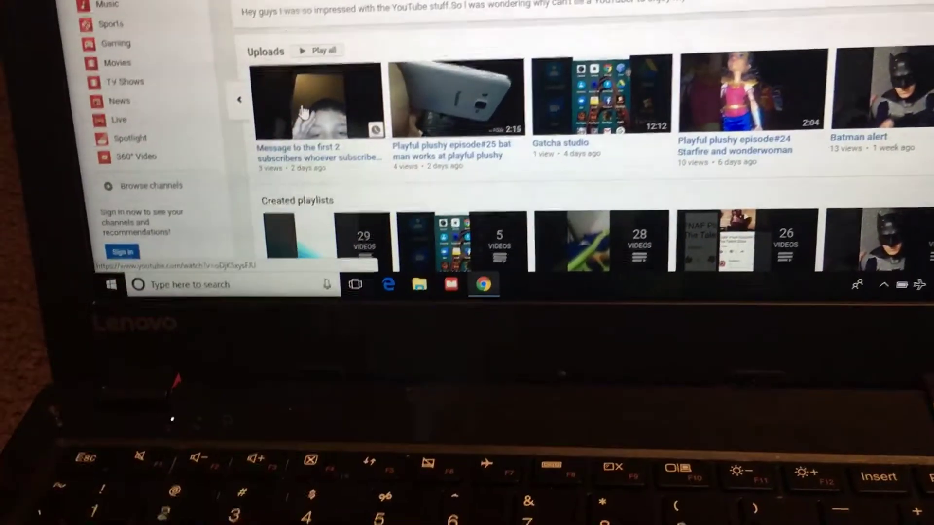
Start playing "Message to the first 2 subscribers whoever subscribed to me" from the Uploads row
left_click(320, 102)
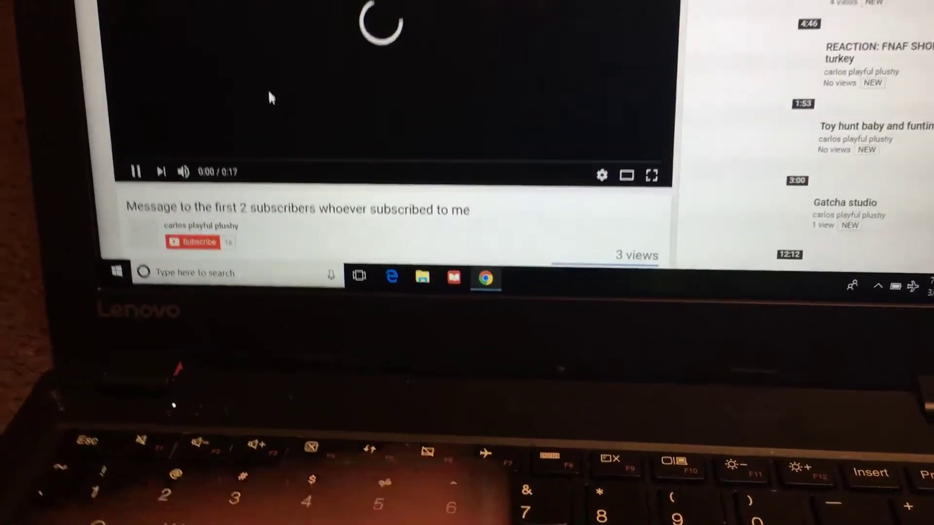